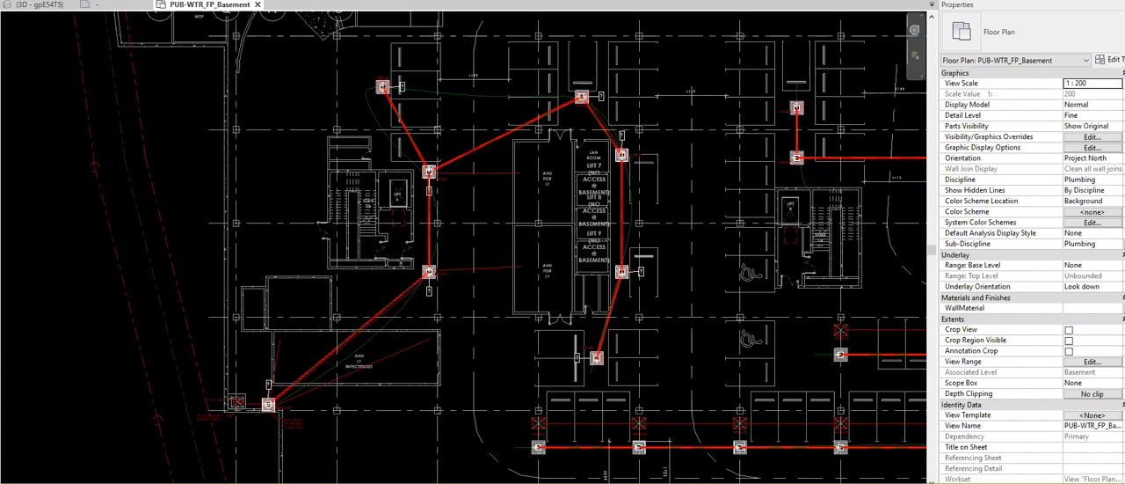
{"action": "mouse_move", "coordinate": [621, 370]}
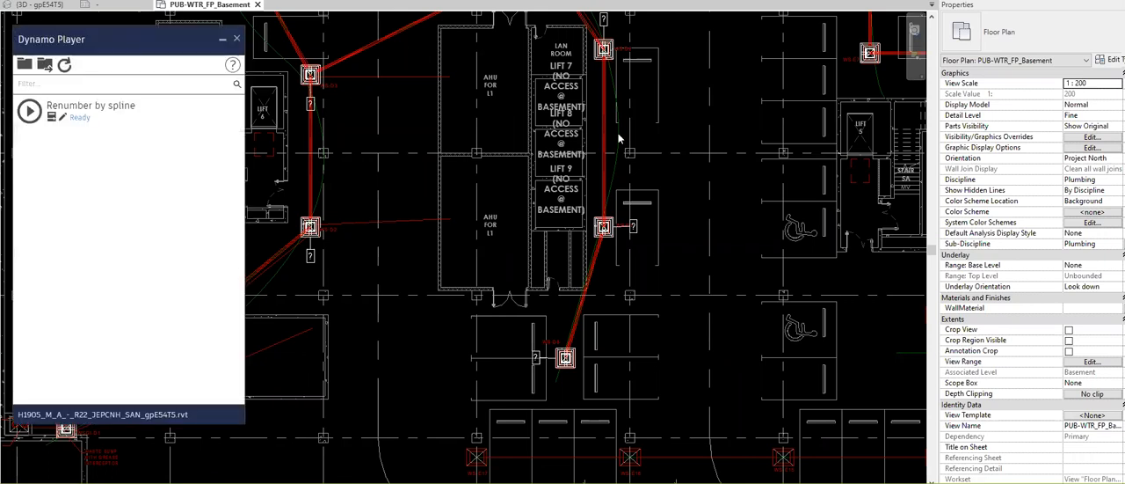
{"action": "mouse_move", "coordinate": [567, 167]}
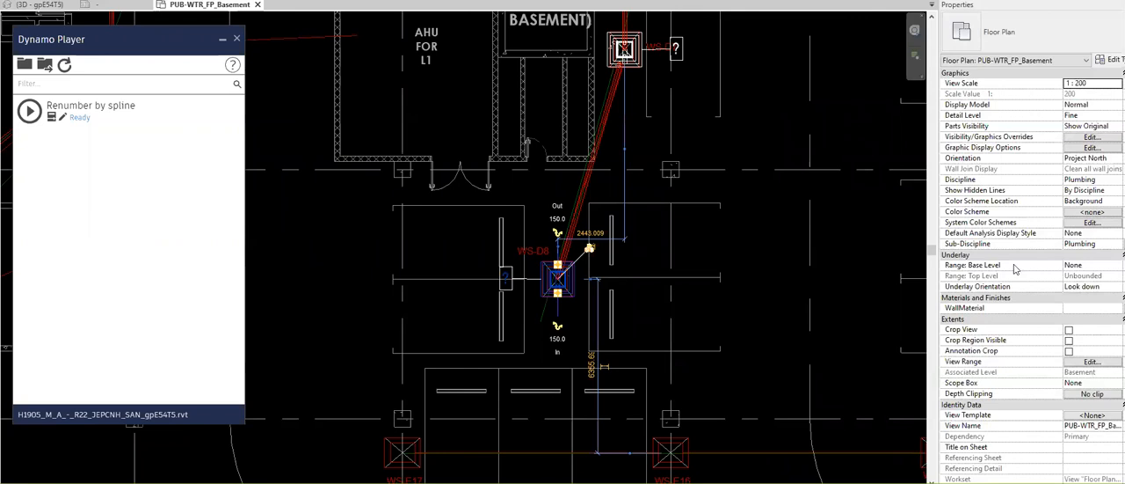
{"action": "left_click", "coordinate": [557, 280]}
{"action": "type", "text": "W"}
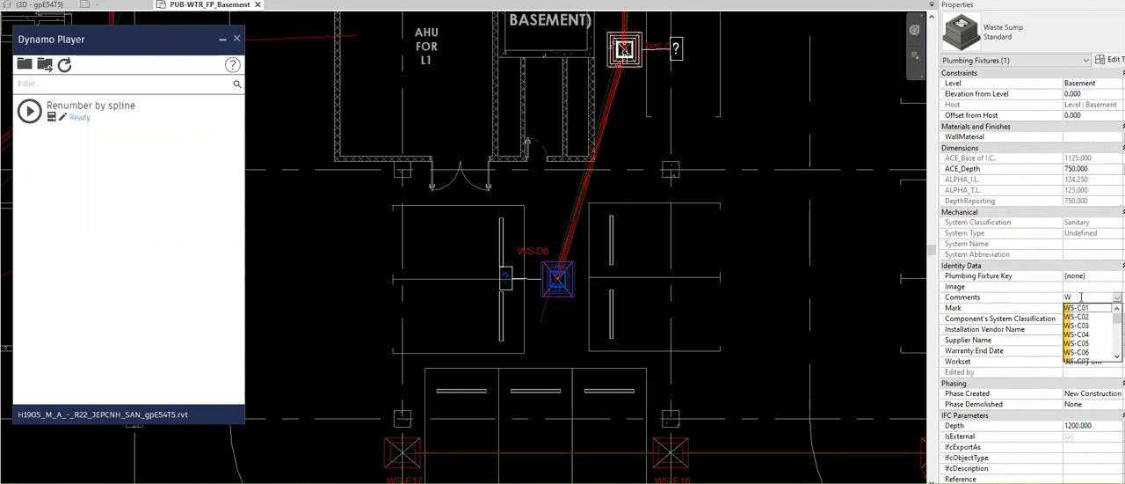
{"action": "type", "text": "S-D8"}
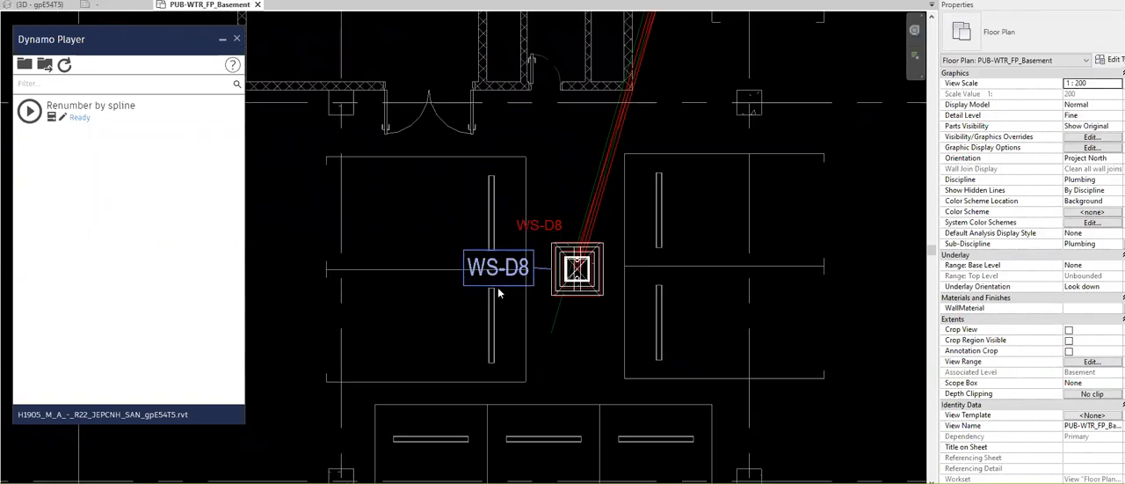
{"action": "left_click", "coordinate": [497, 268]}
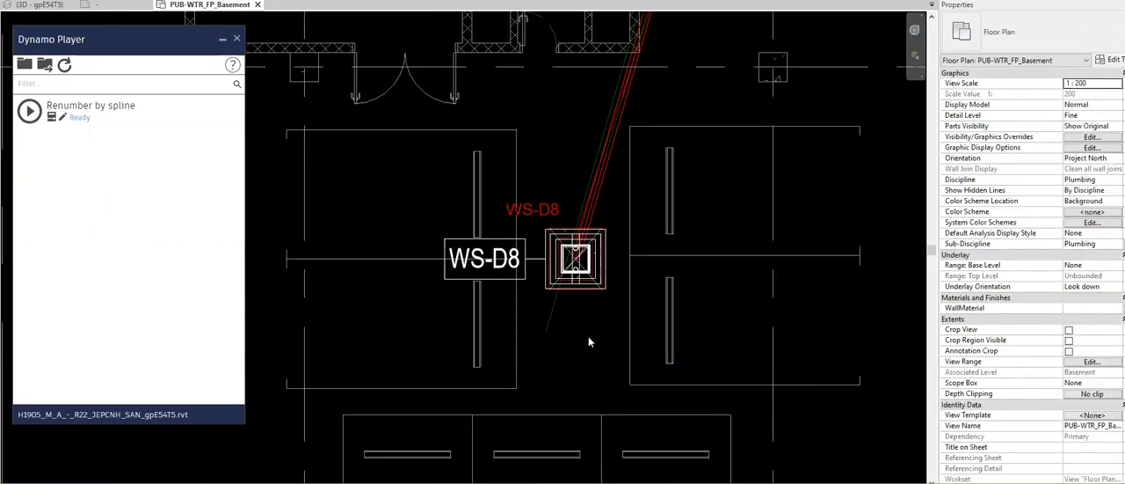
{"action": "left_click", "coordinate": [576, 259]}
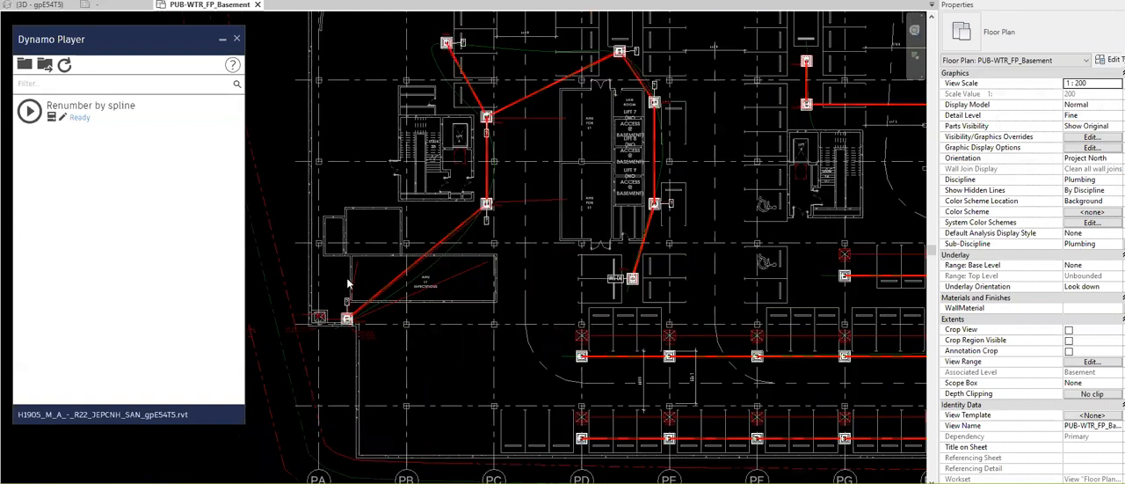
{"action": "mouse_move", "coordinate": [545, 69]}
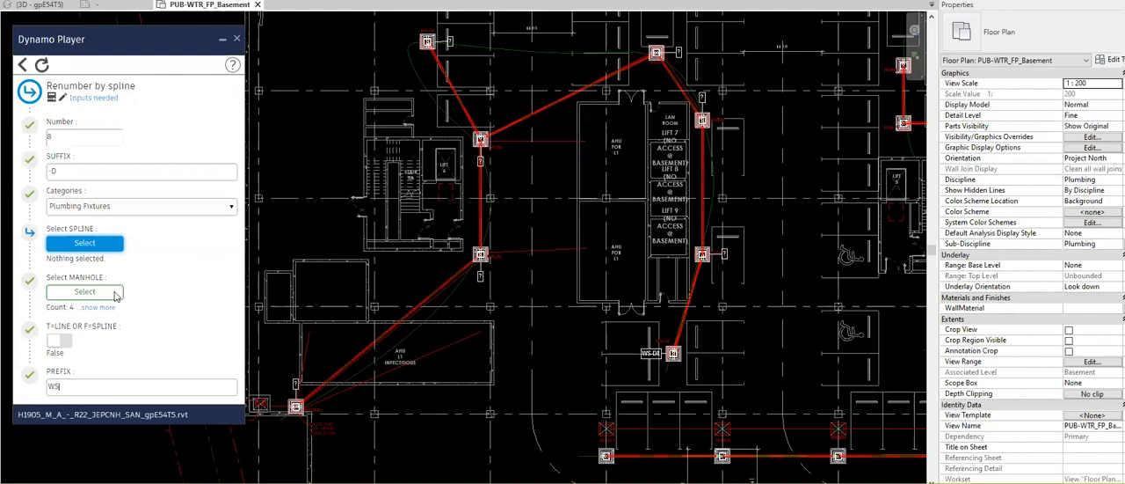
Pick the ordering spline and run Renumber by spline over the 30 sumps
{"action": "left_click", "coordinate": [84, 242]}
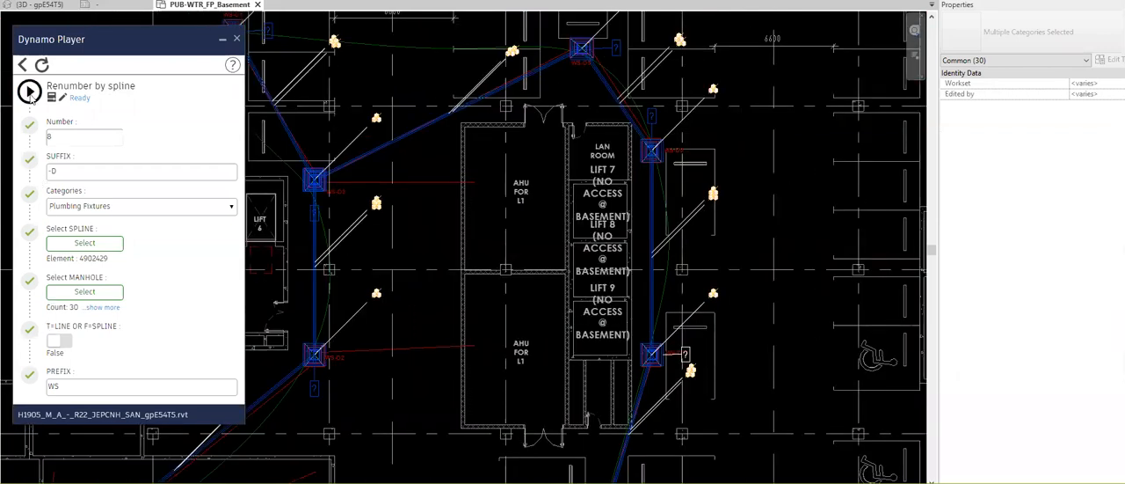
{"action": "left_click", "coordinate": [32, 92]}
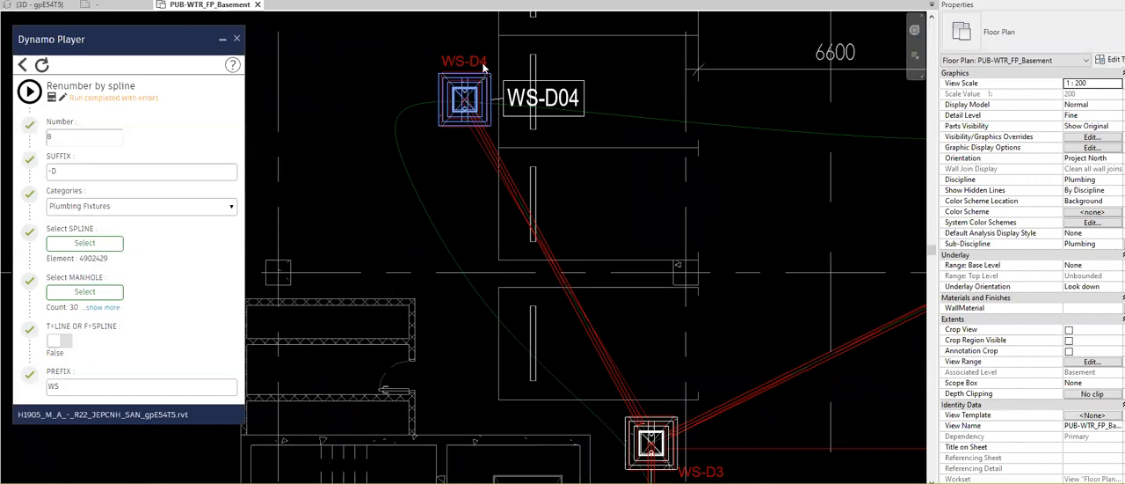
{"action": "mouse_move", "coordinate": [494, 91]}
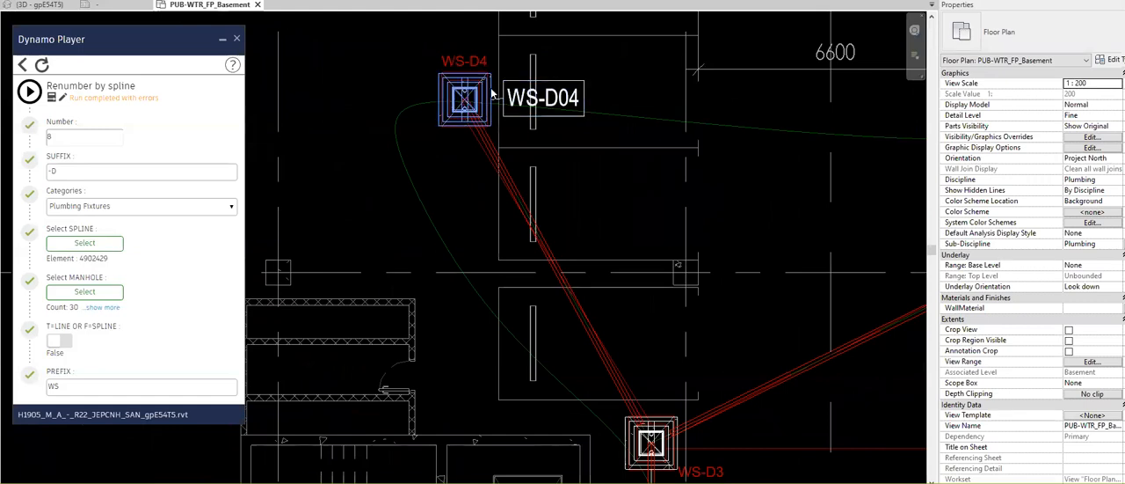